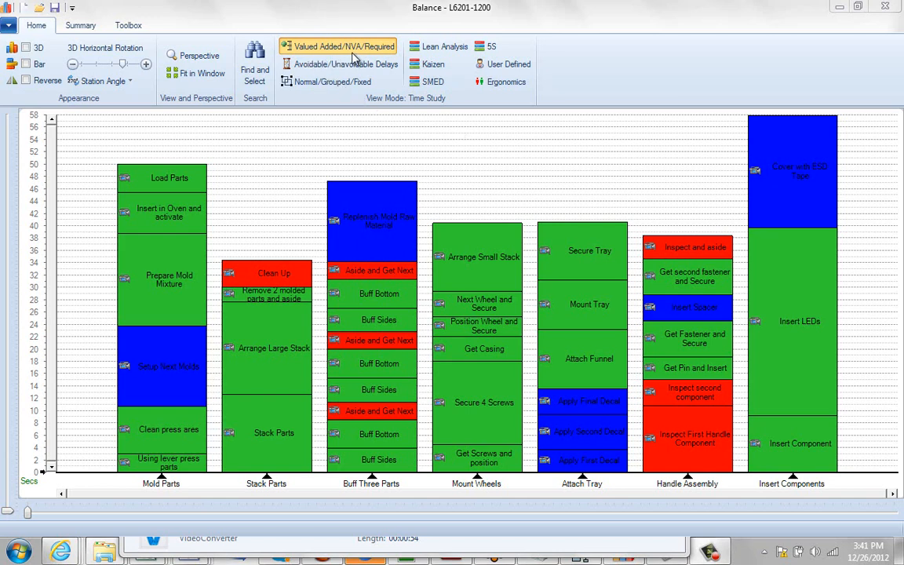
mouse_move(408, 327)
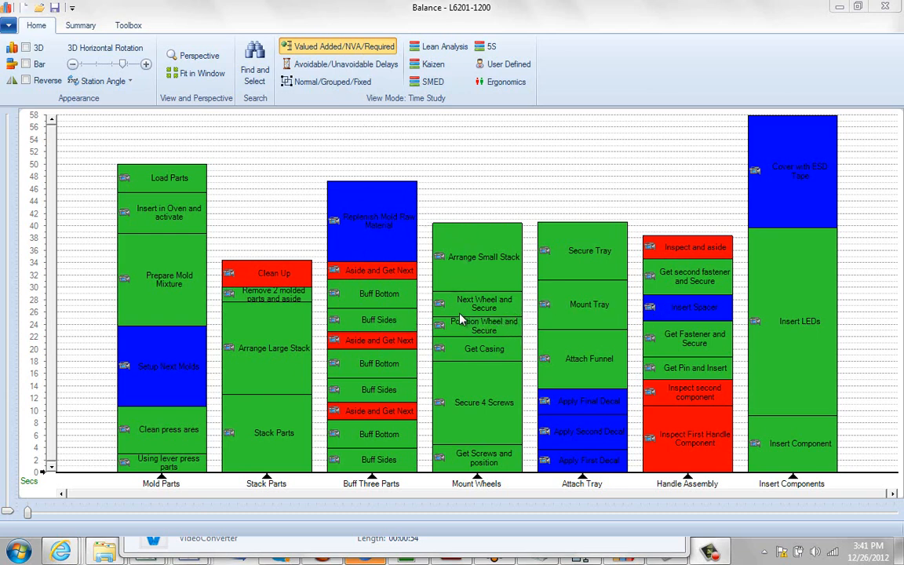
mouse_move(463, 306)
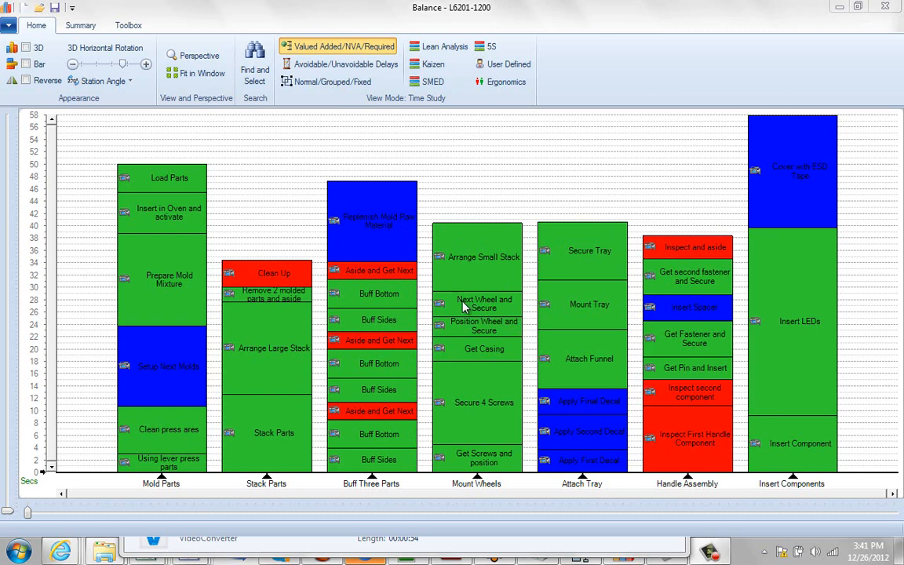
Bring up the context menu for the Next Wheel and Secure block.
right_click(484, 304)
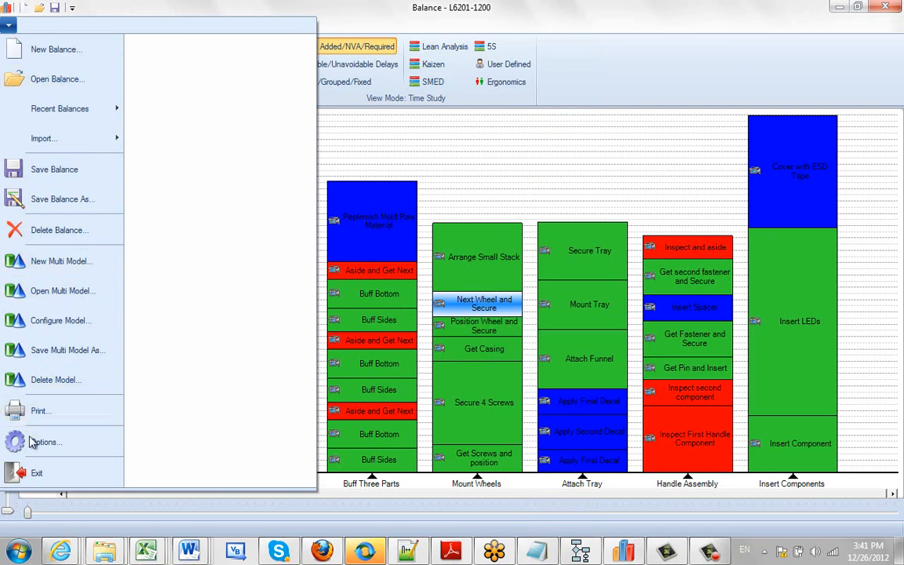
Open and close Options unchanged, then mark Position Wheel and Secure as Required Non Value Added.
left_click(45, 441)
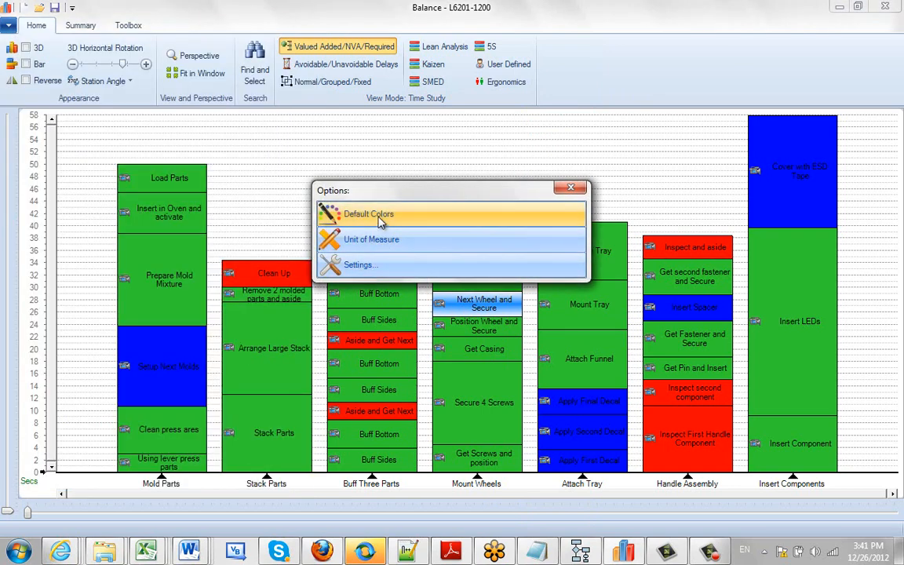
left_click(571, 187)
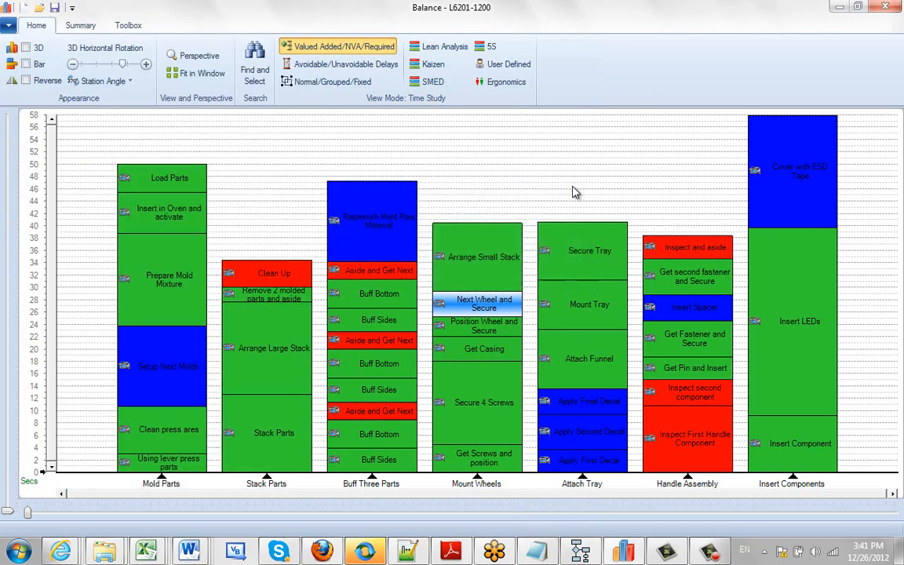
mouse_move(318, 353)
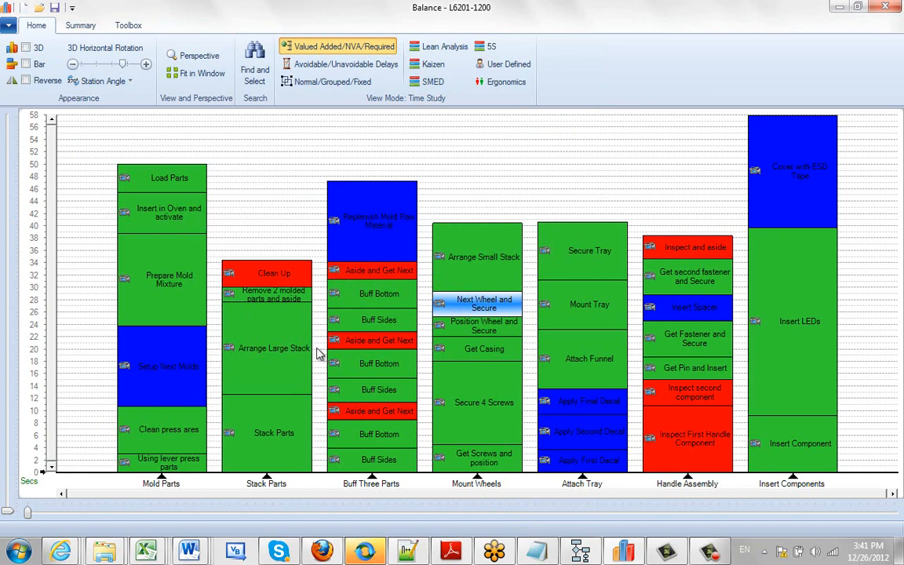
mouse_move(492, 332)
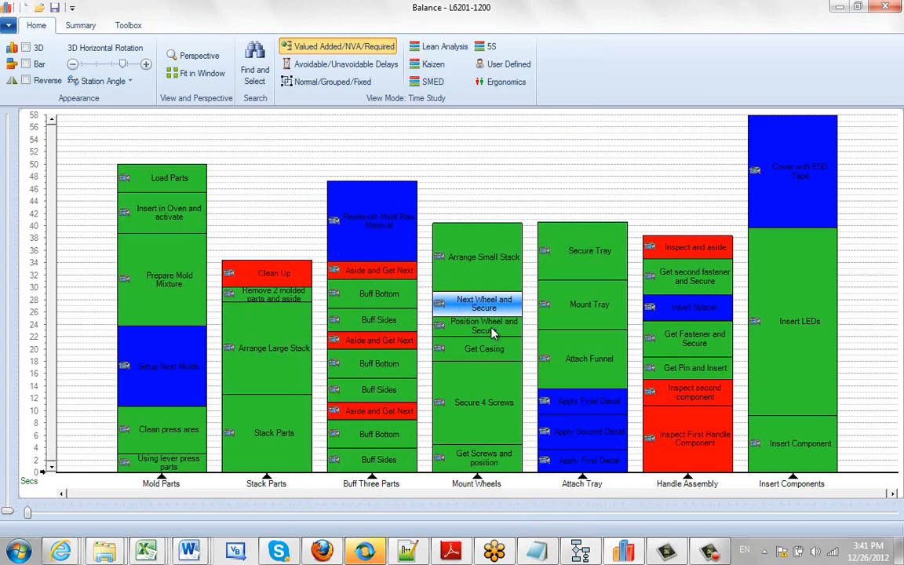
mouse_move(493, 329)
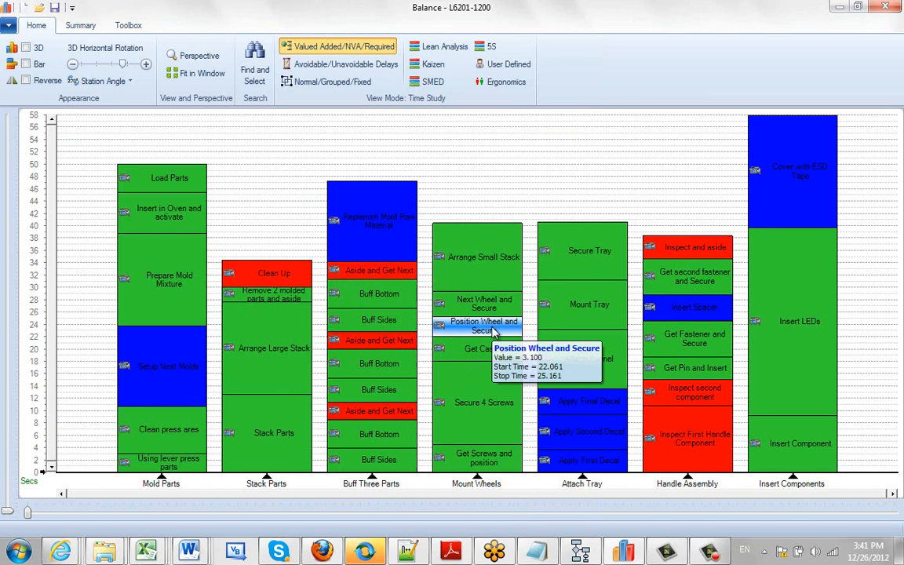
mouse_move(510, 335)
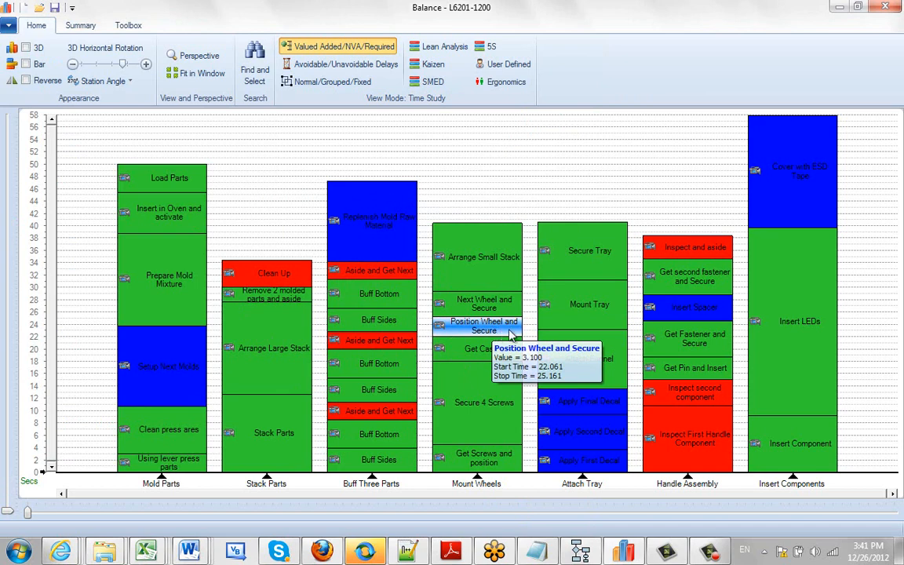
right_click(484, 325)
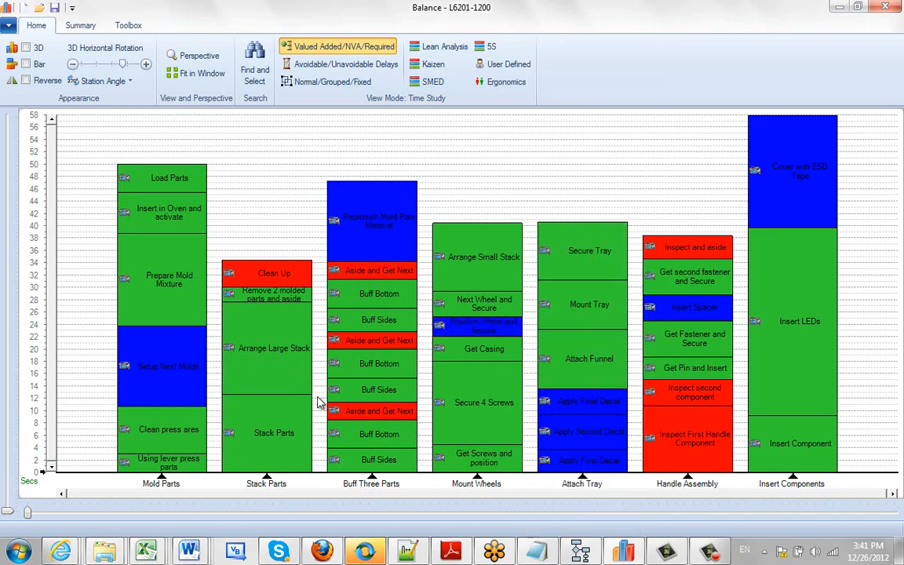
Mark the Arrange Large Stack block as Required Non Value Added via its context menu.
right_click(267, 360)
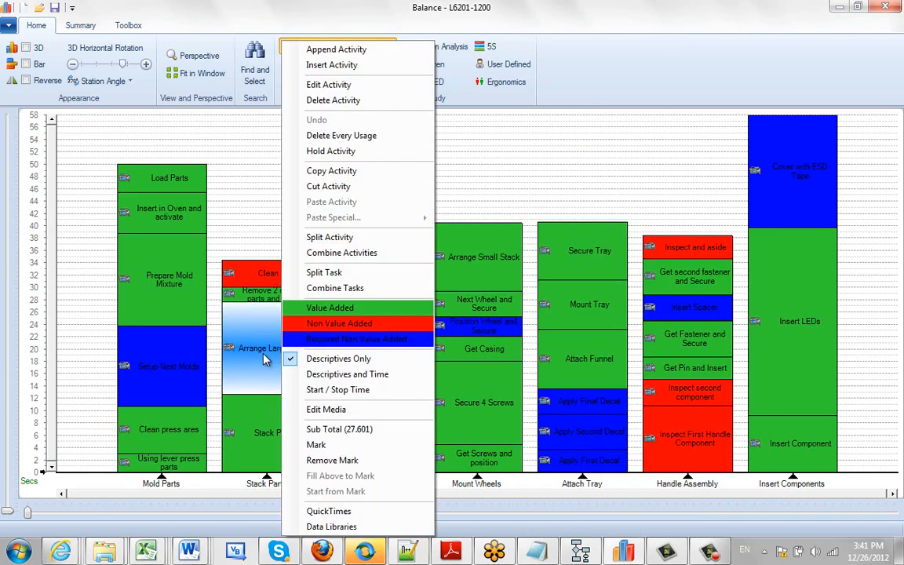
mouse_move(330, 307)
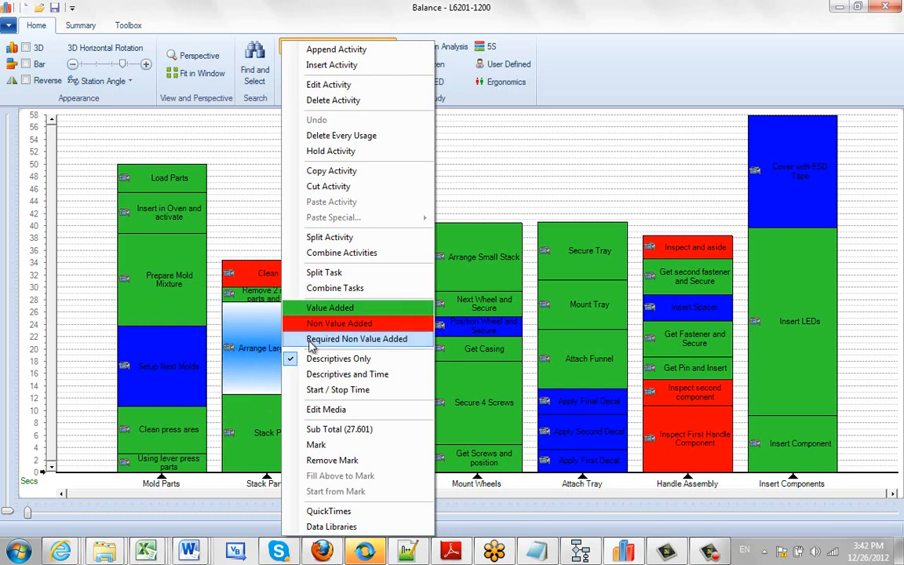
left_click(357, 338)
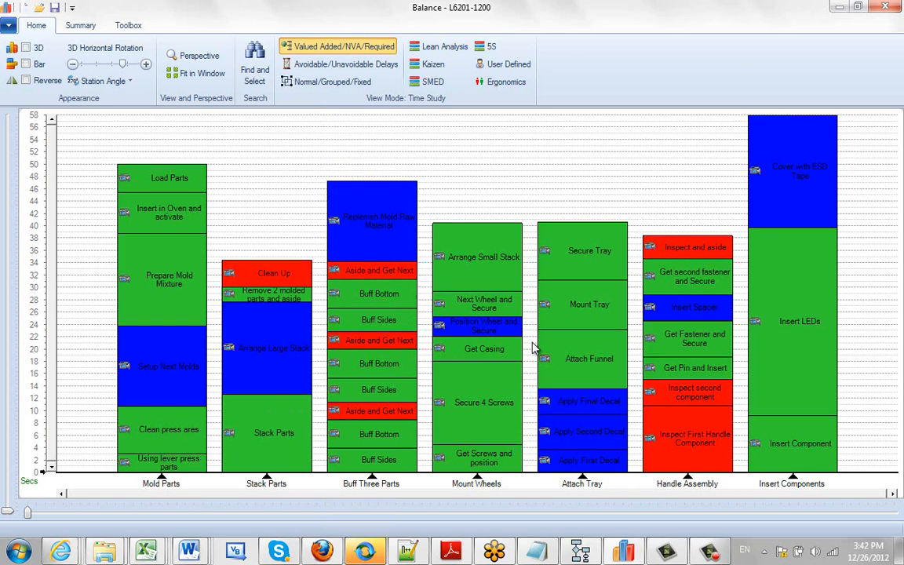